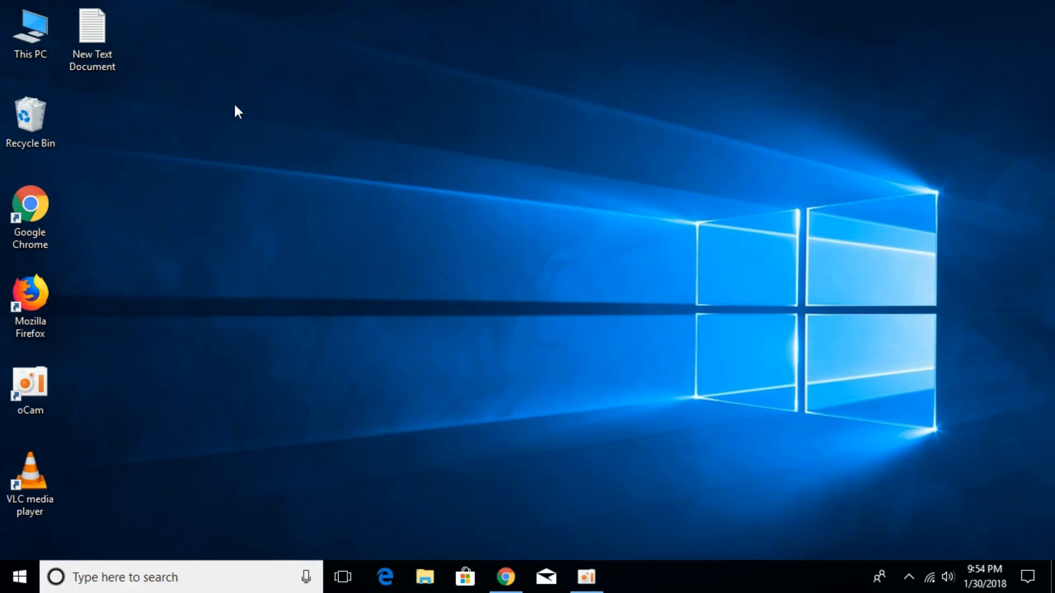
Open This PC from the desktop and select Local Disk (C:)
double_click(30, 27)
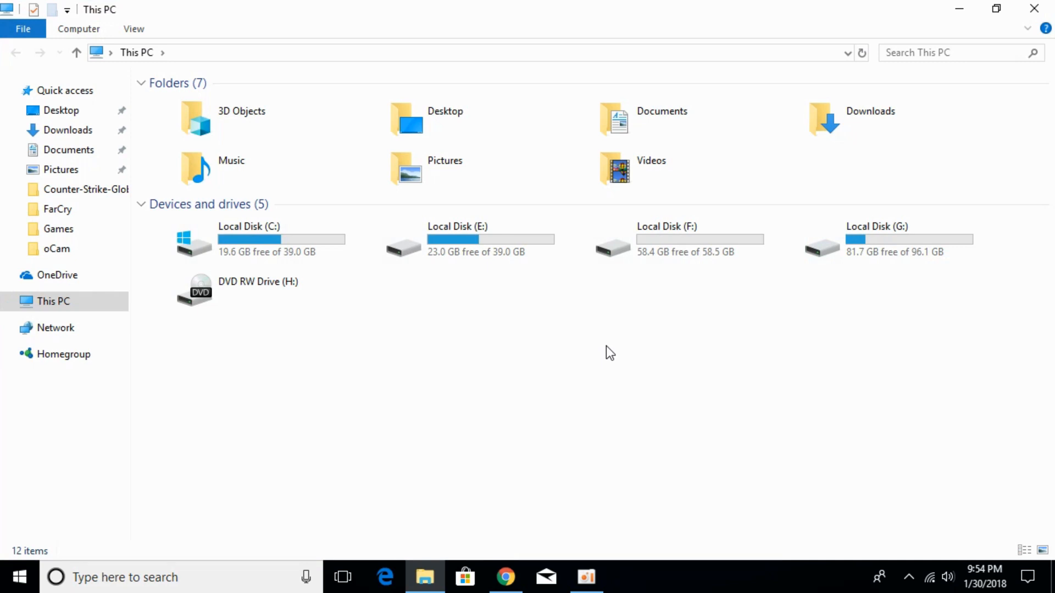
click(266, 239)
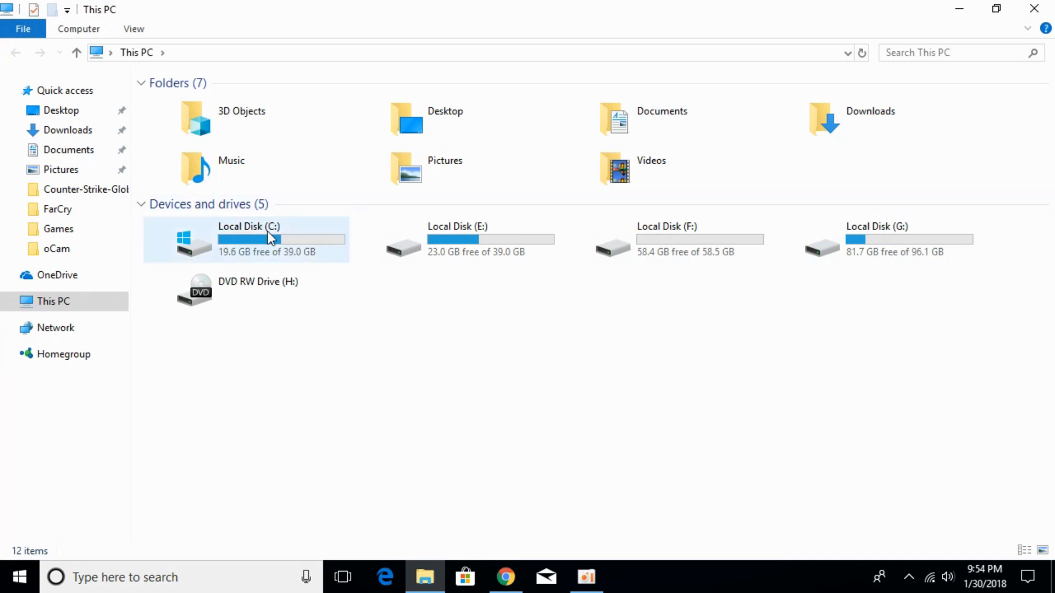
mouse_move(329, 239)
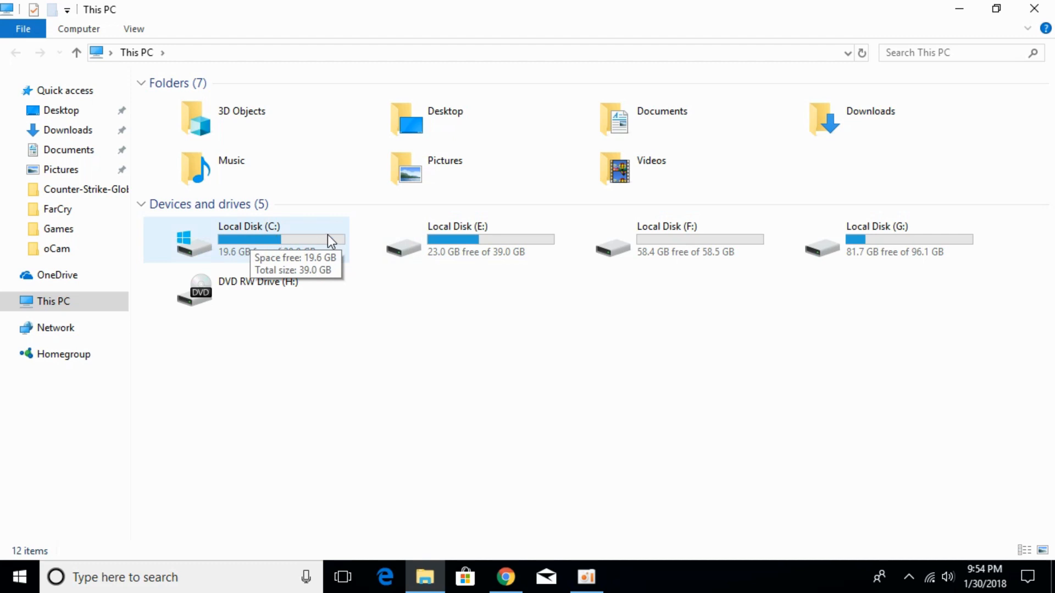
mouse_move(270, 240)
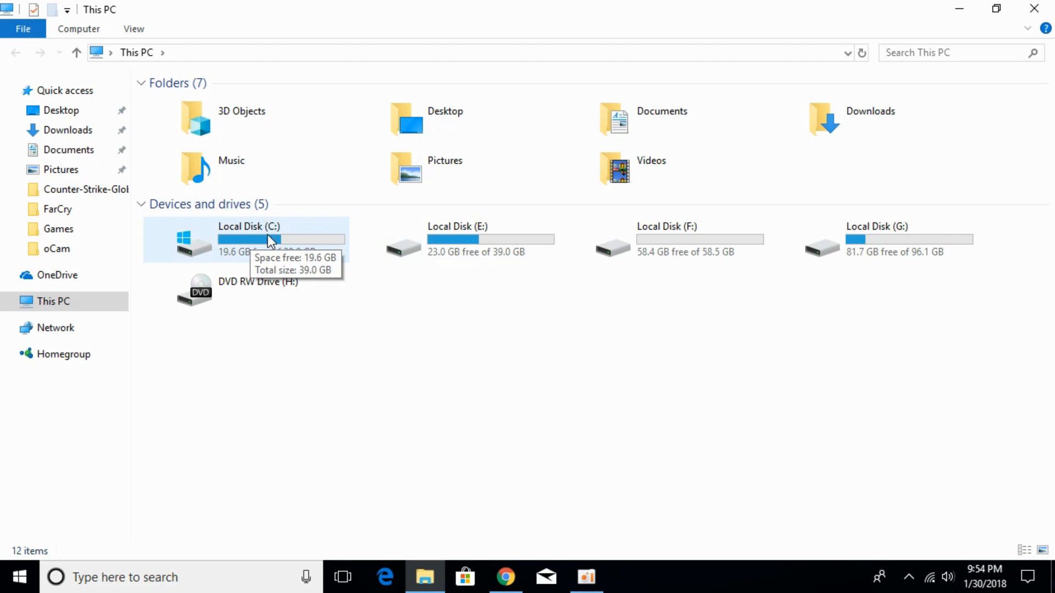
Drill down from Local Disk (C:) through Program Files, Steam and steamapps into Common
double_click(248, 239)
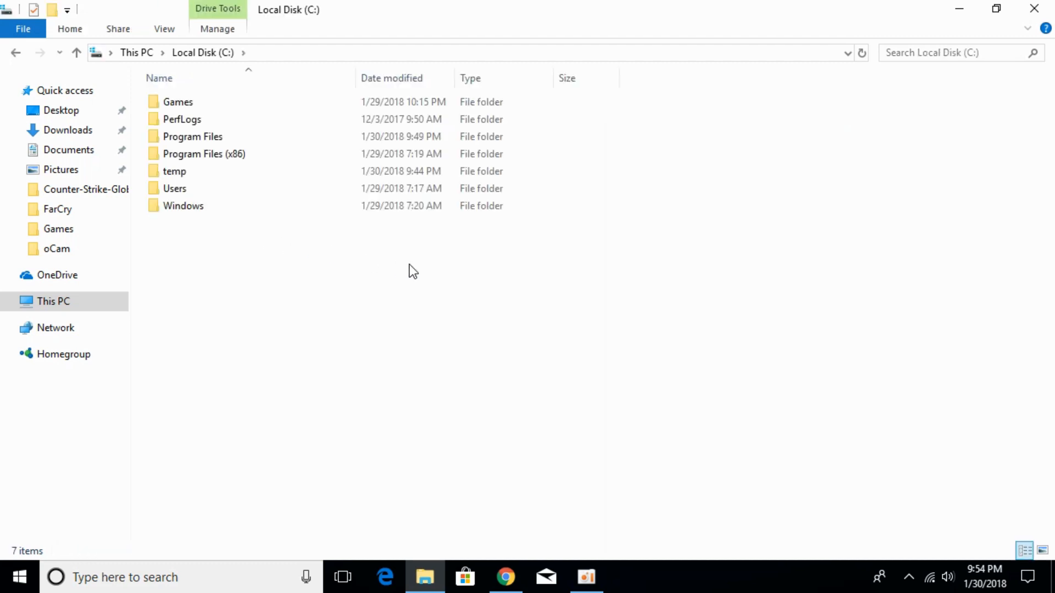
mouse_move(314, 139)
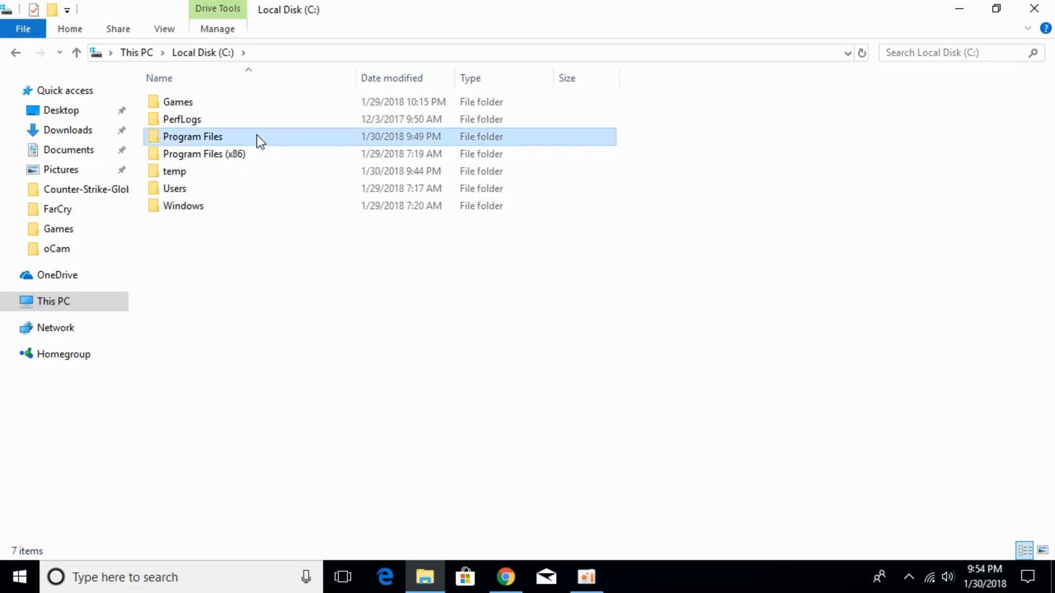
double_click(192, 136)
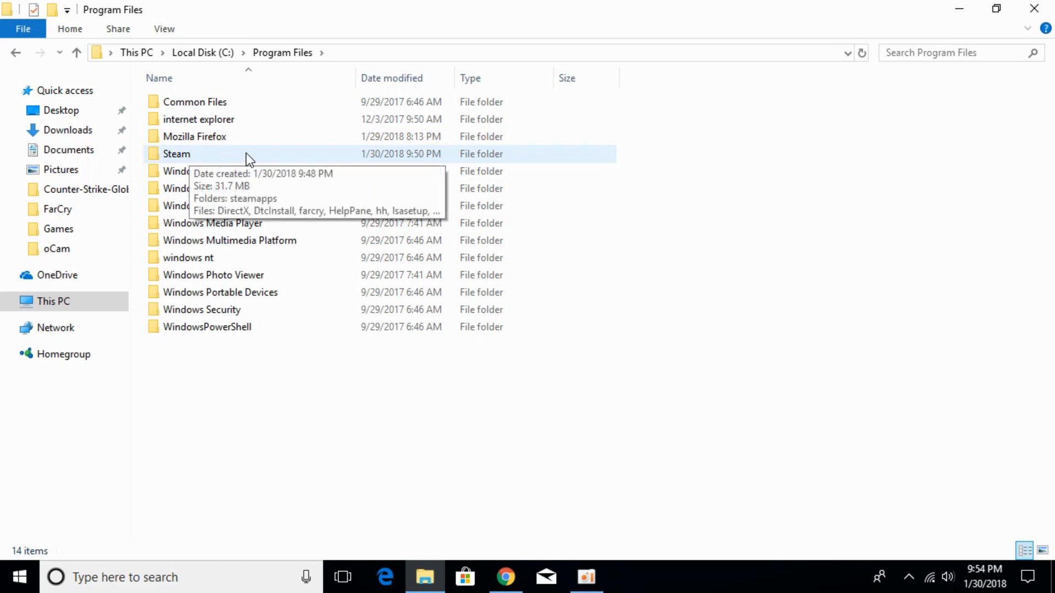
double_click(177, 154)
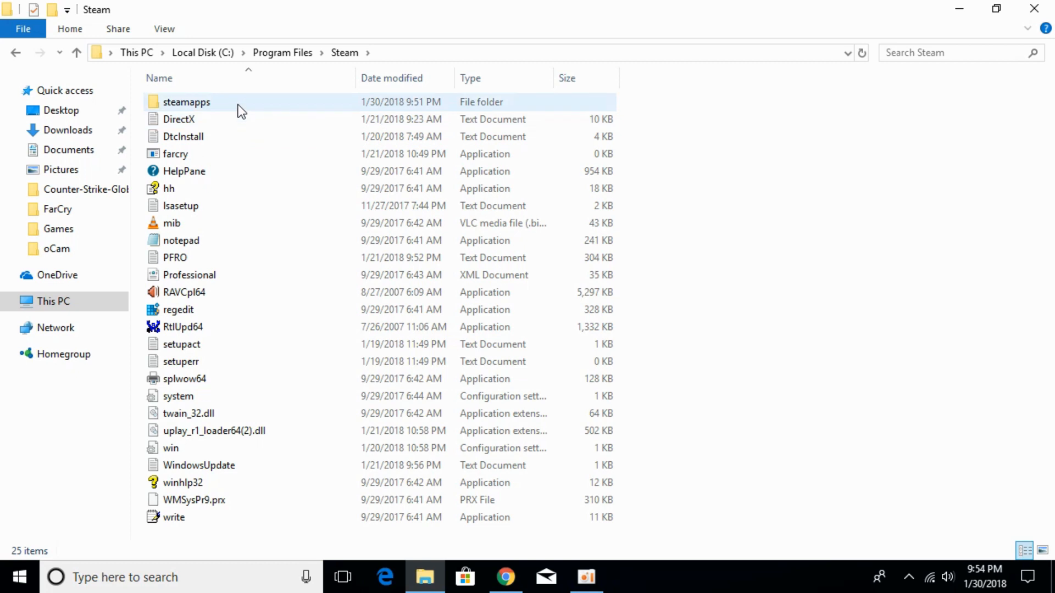
double_click(187, 102)
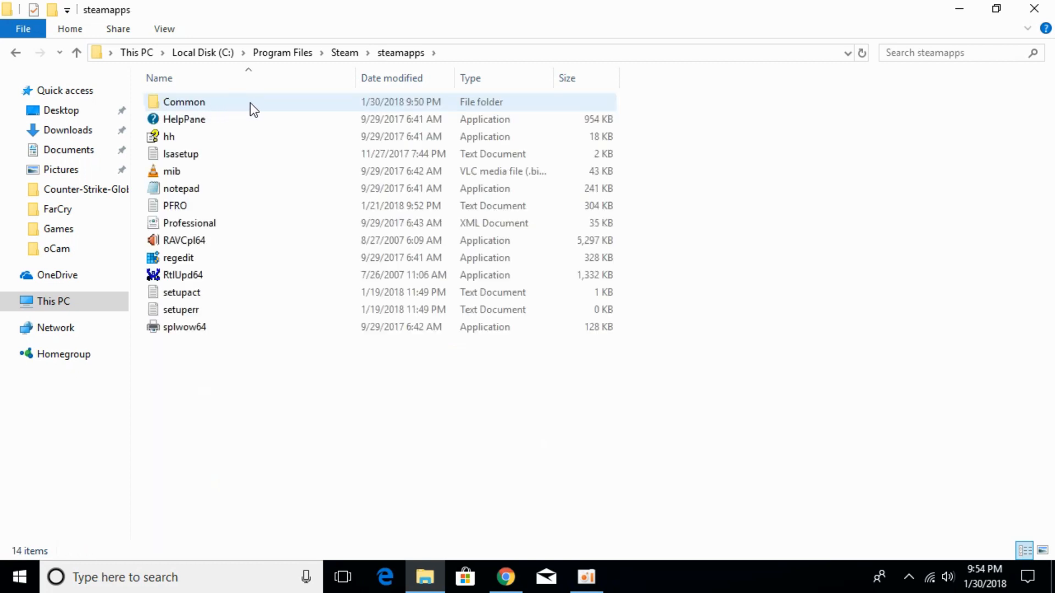
double_click(184, 101)
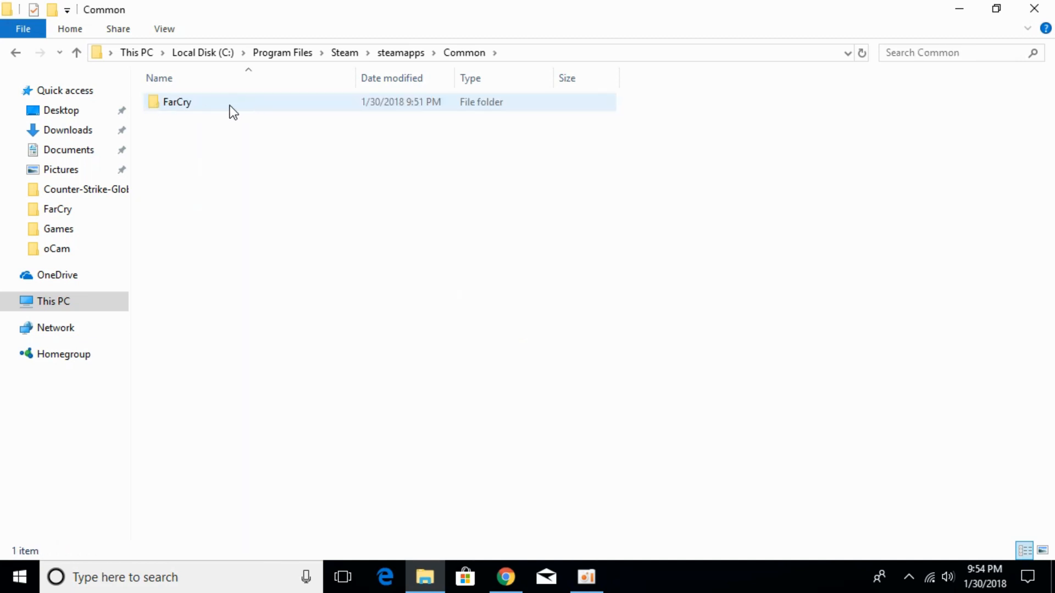
Open FarCry and then its _CommonRedist subfolder, showing Directx and vcredist
double_click(176, 103)
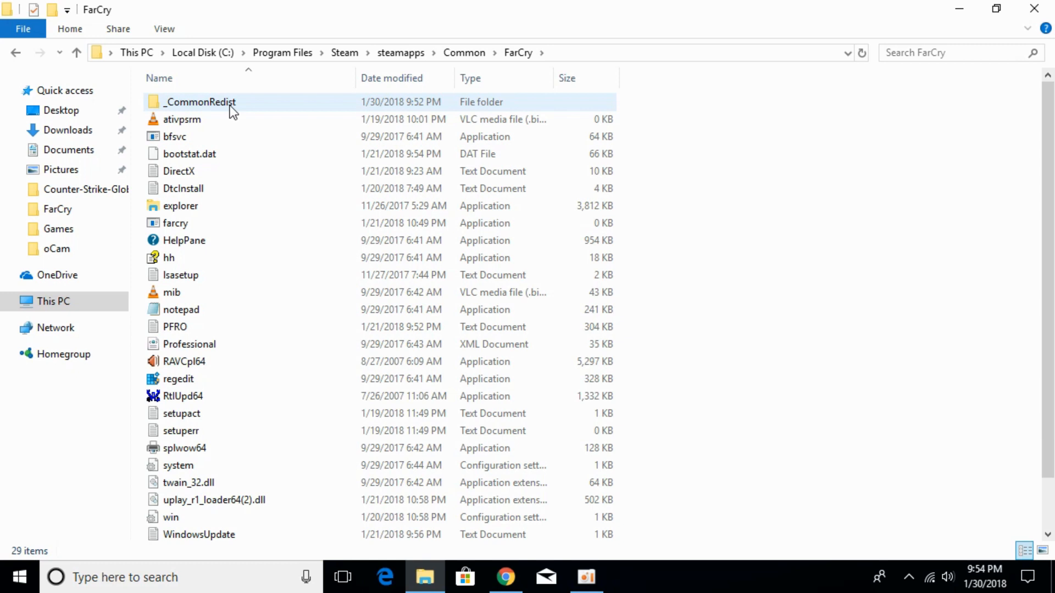
mouse_move(229, 107)
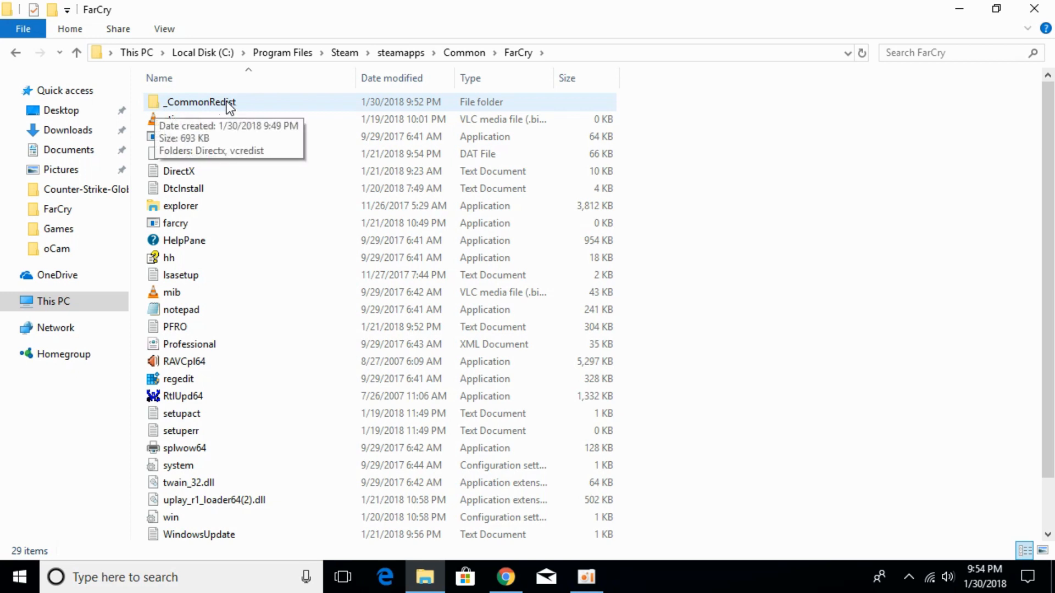
mouse_move(250, 108)
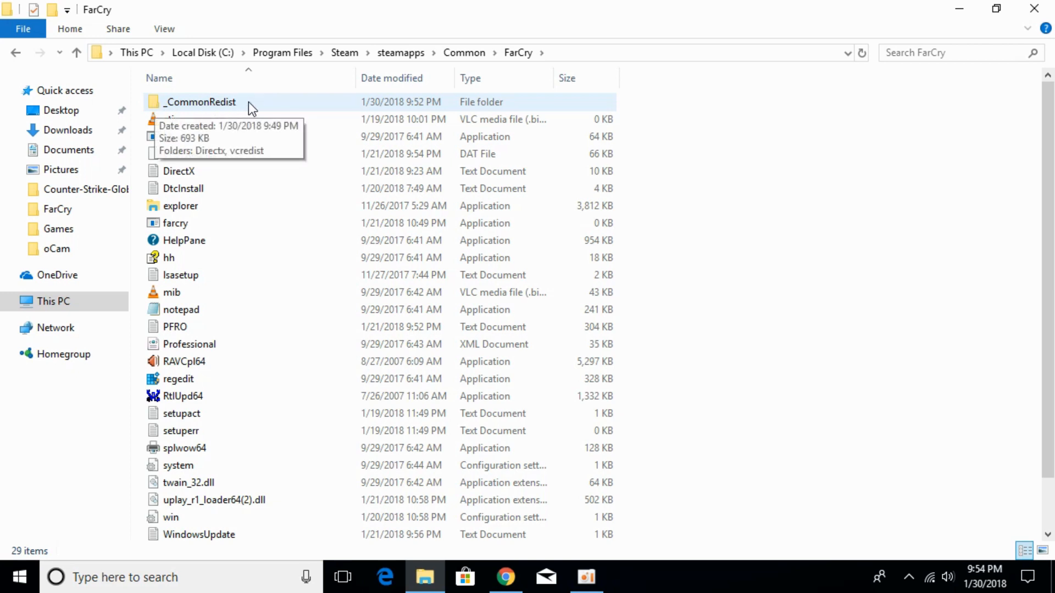
double_click(200, 103)
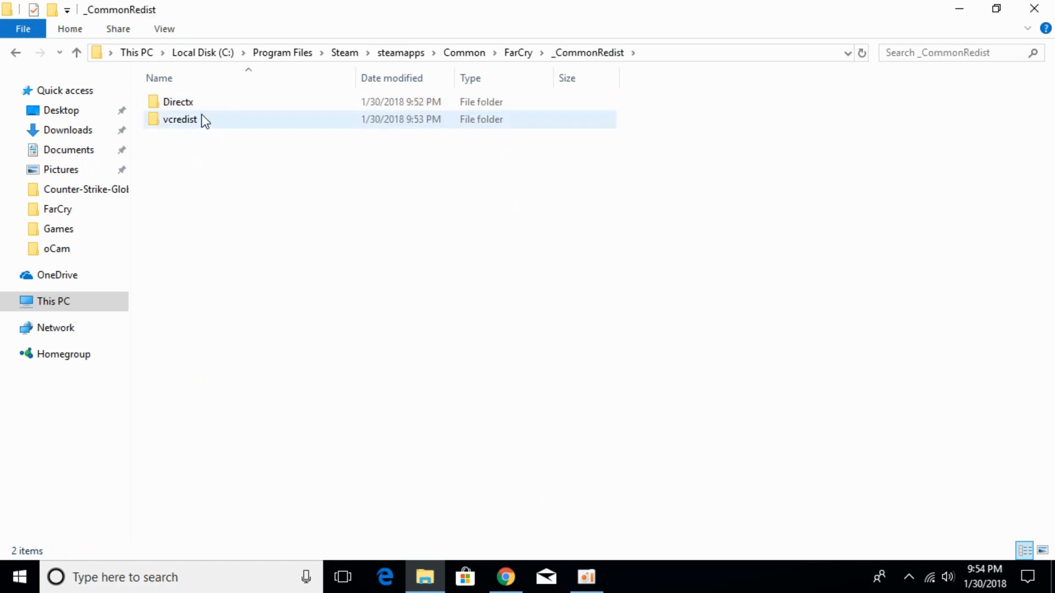
mouse_move(207, 132)
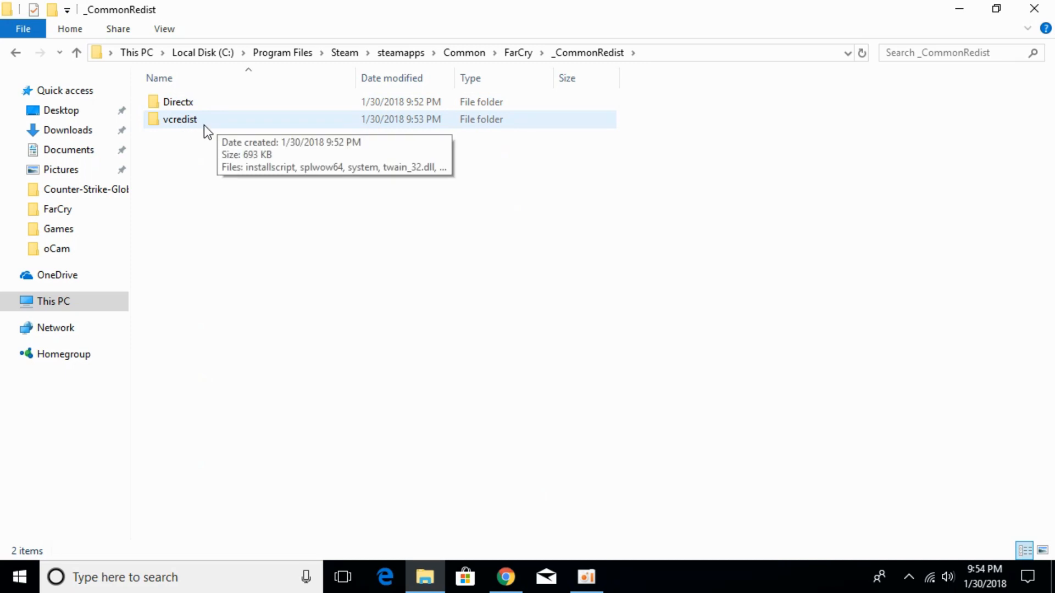
mouse_move(234, 122)
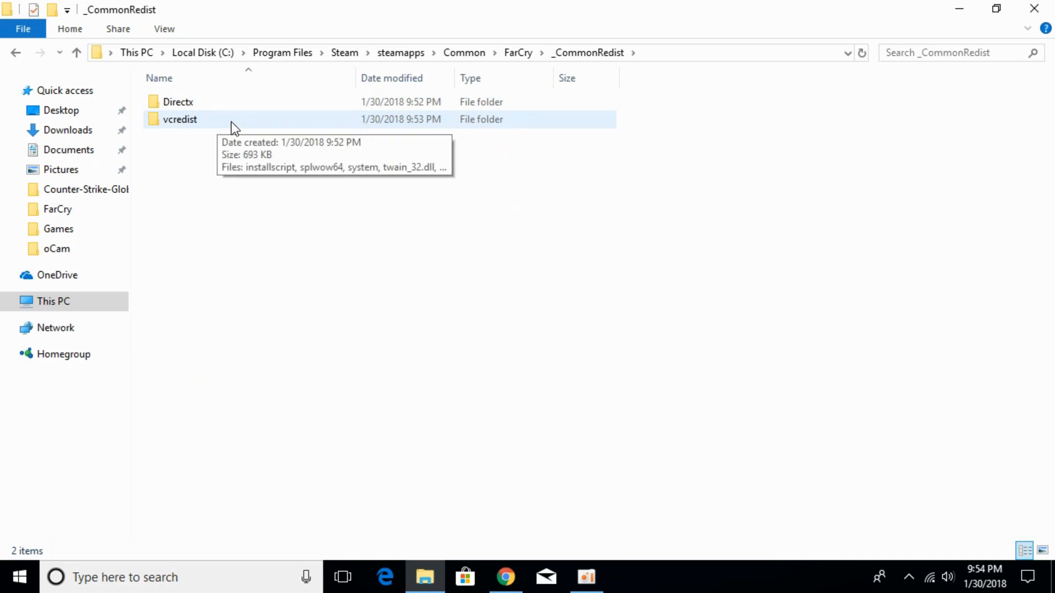
Open vcredist and delete installscript, leaving four items in the folder
double_click(179, 120)
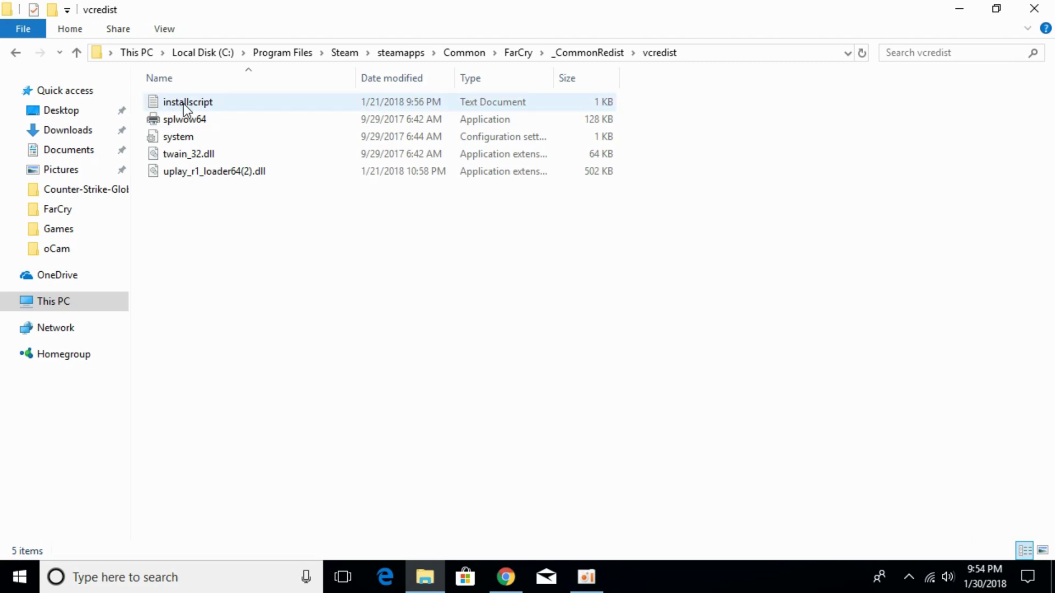
mouse_move(250, 110)
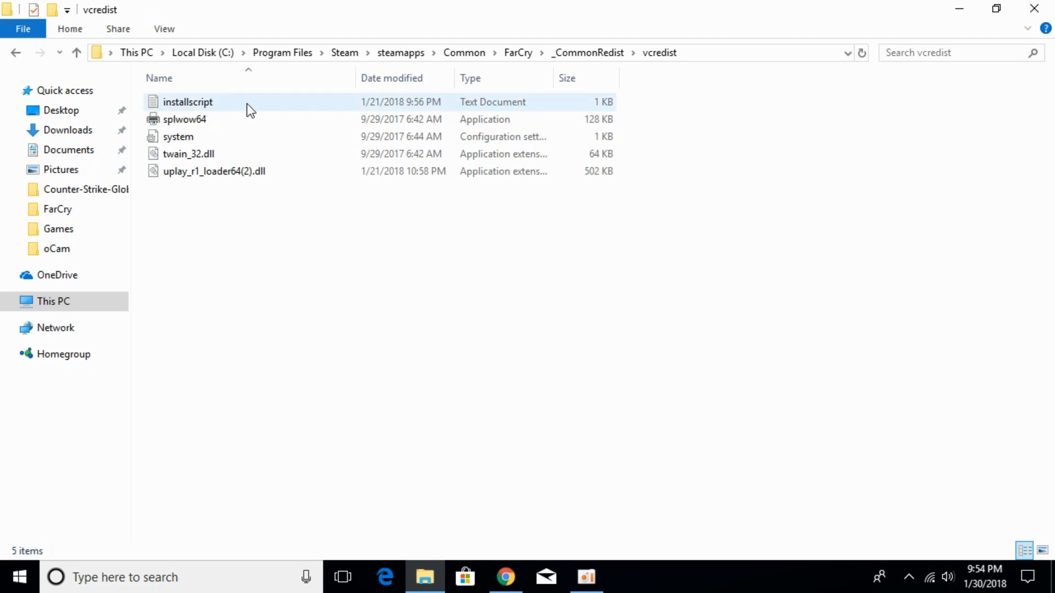
click(188, 102)
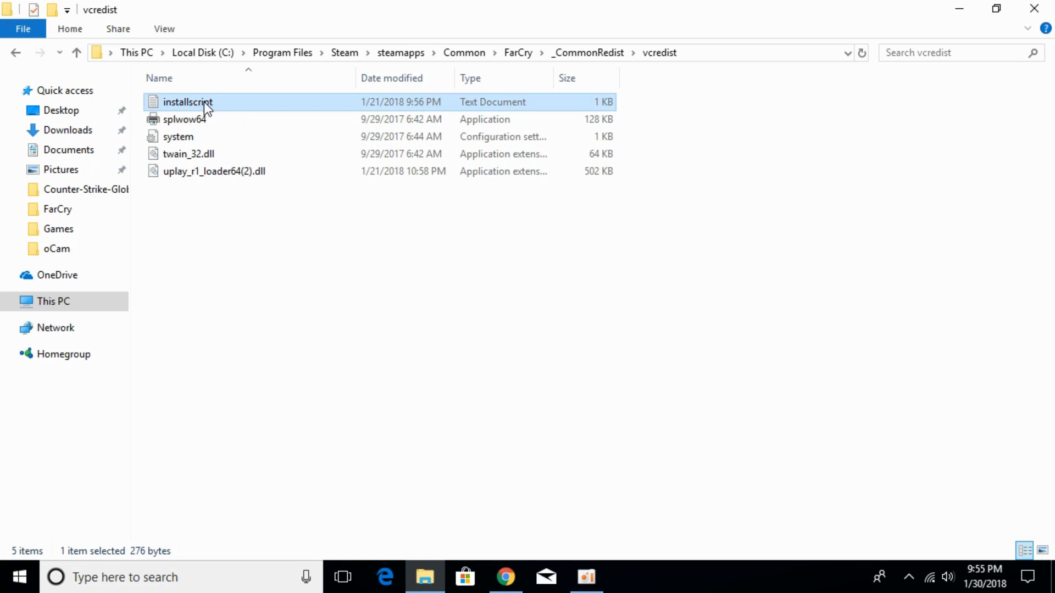
right_click(198, 104)
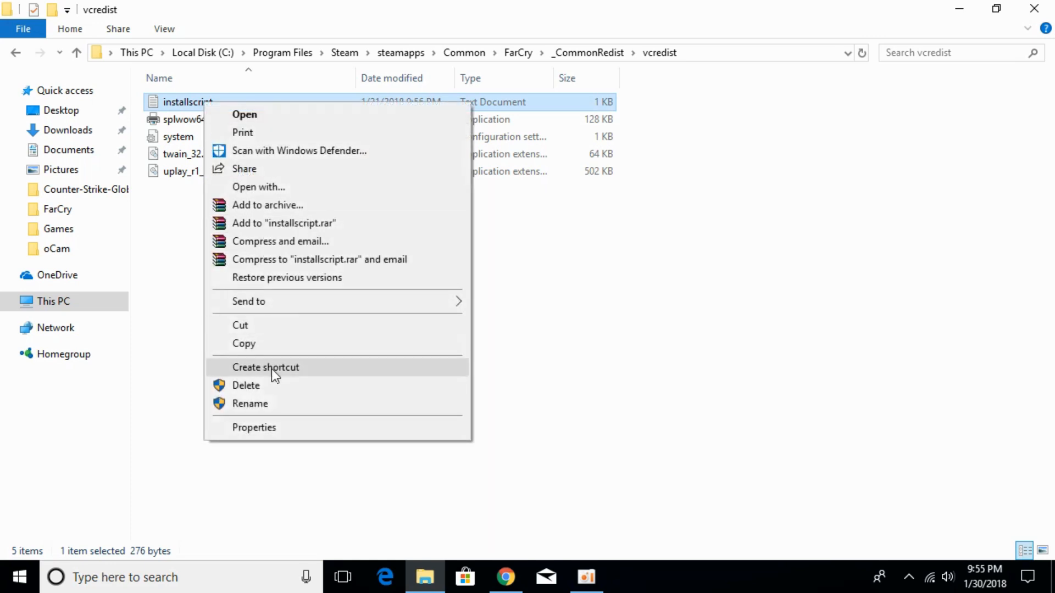
click(246, 385)
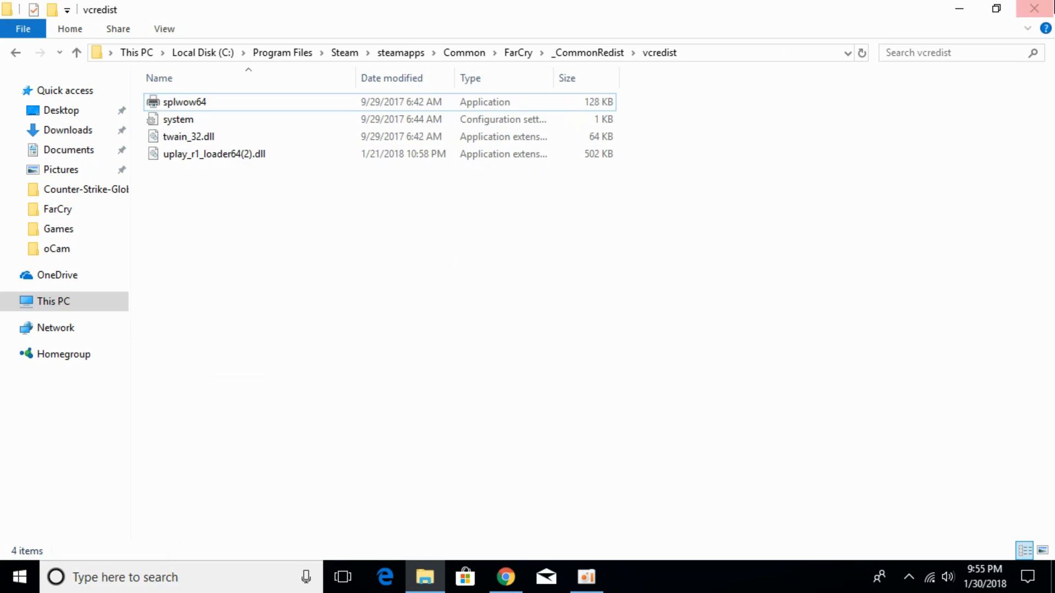